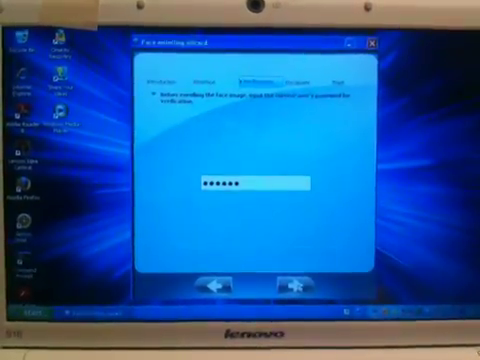
Step: Submit the Windows account password in the Face enrolling wizard to start webcam face capture
left_click(299, 284)
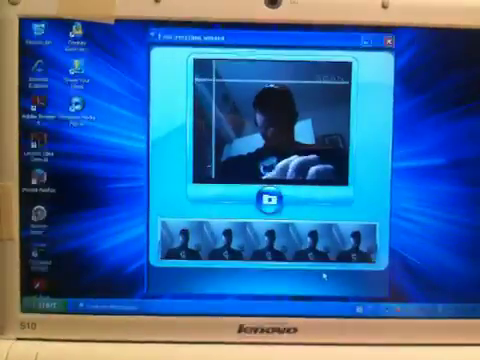